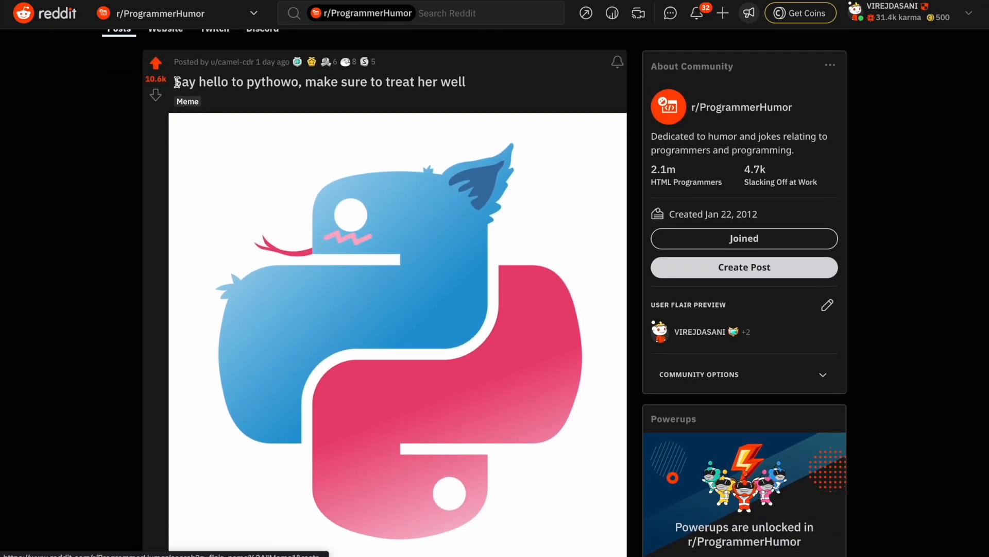
- Select the pythowo meme post title and comment 'i shall make this.'
drag(176, 81, 467, 81)
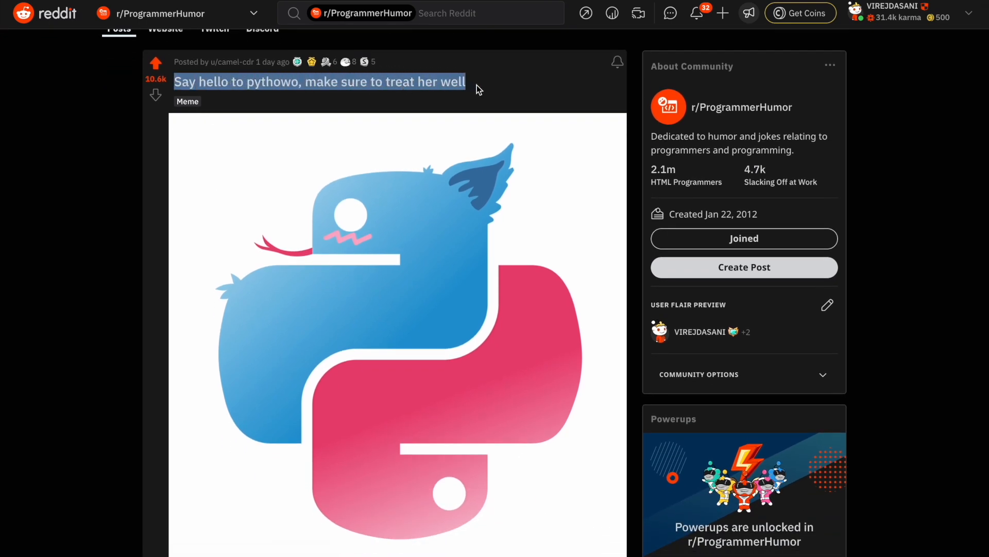
scroll(down, 3)
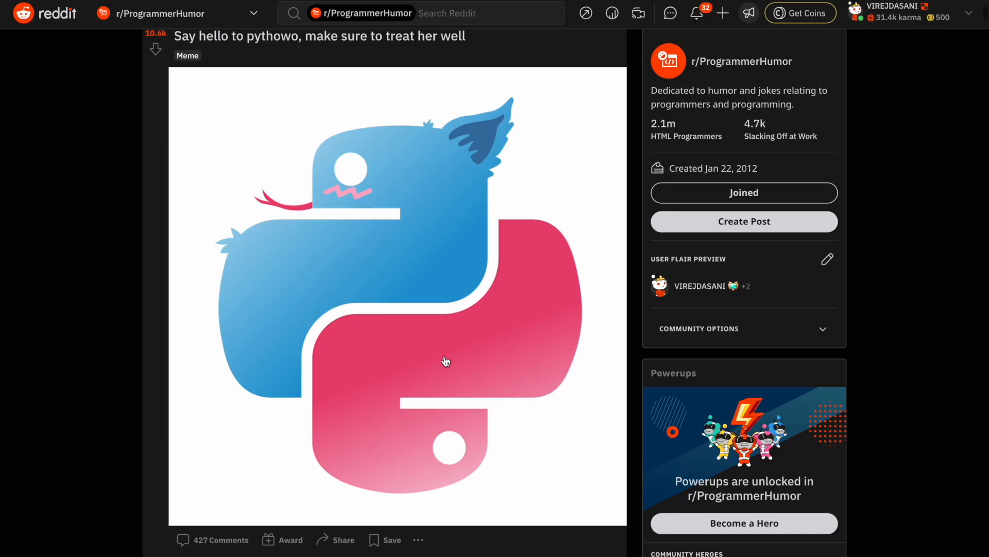
text(i shall m)
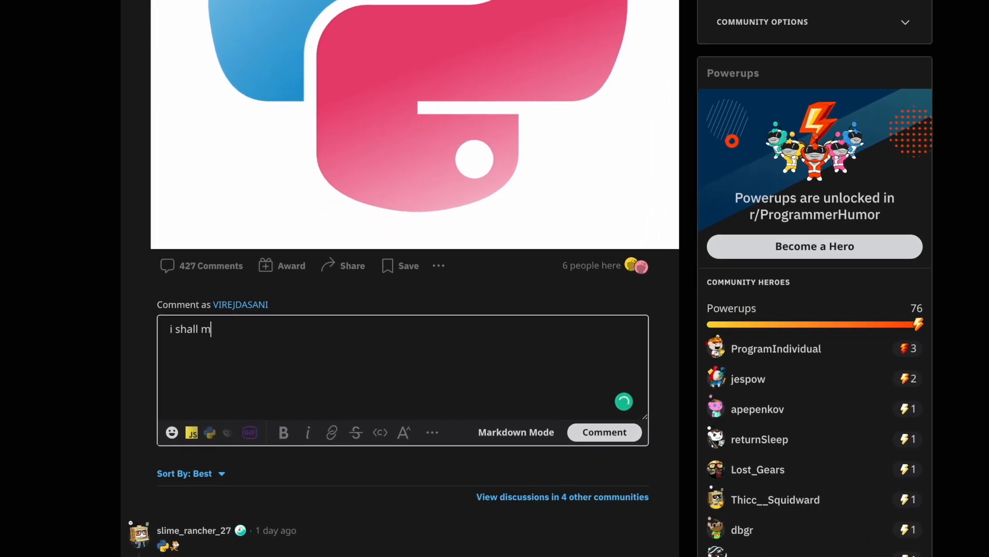
text(ake this.)
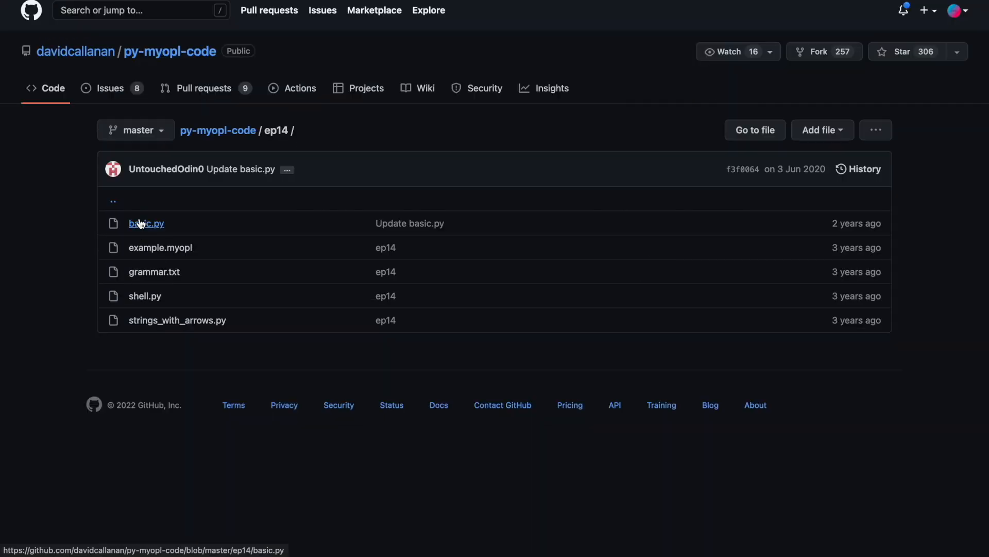
mouse_move(152, 318)
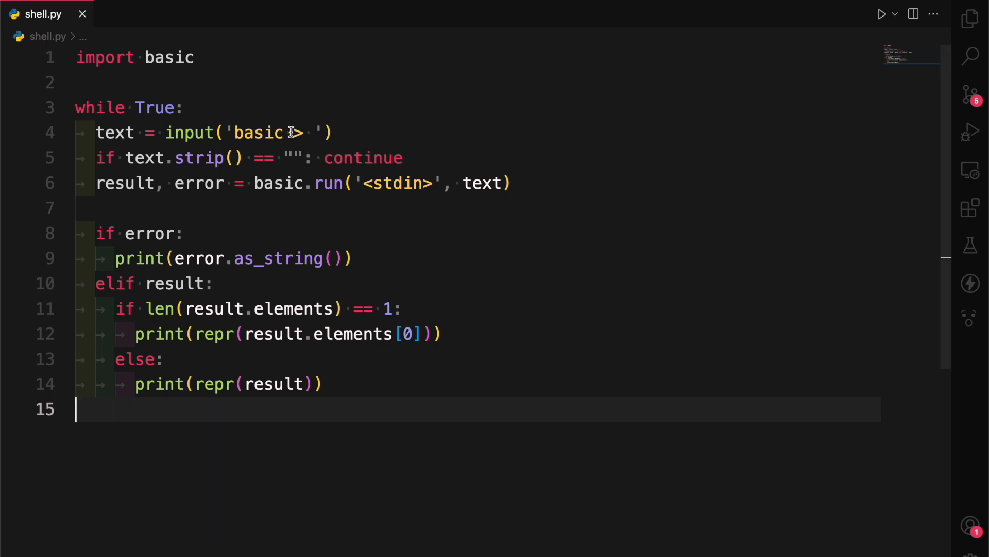
- Replace the 'basic >' prompt string with the kaomoji '(｡･ω･｡)ﾉ♡ >'
text((｡･ω･｡)ﾉ♡ >)
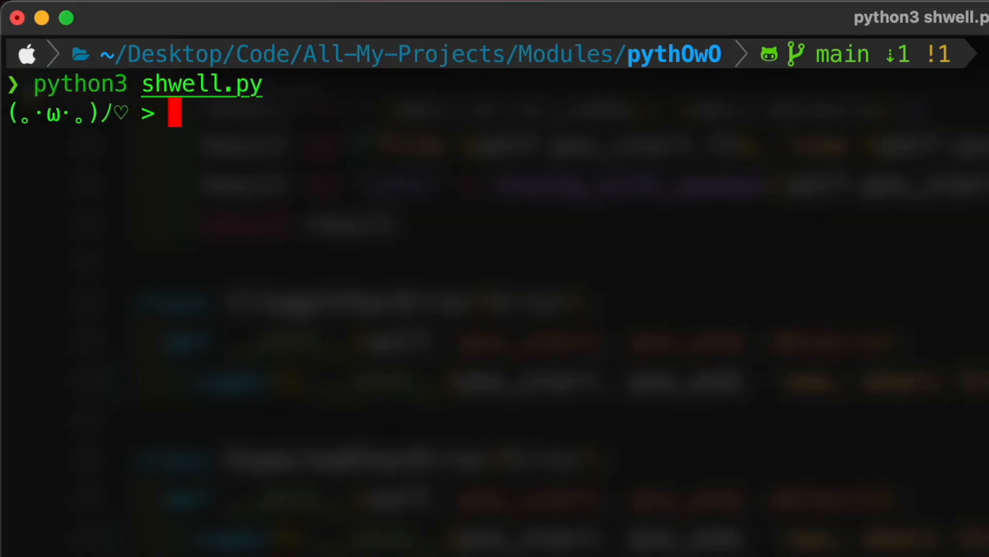
- Enter undefined name 'asdf' at the prompt and select the uwu runtime error output
text(asdf)
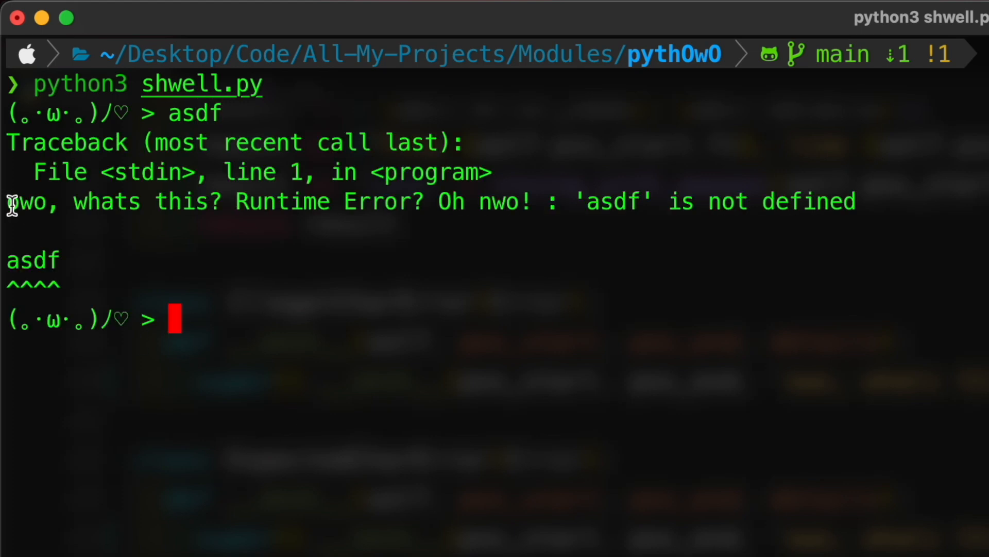
drag(9, 202, 523, 202)
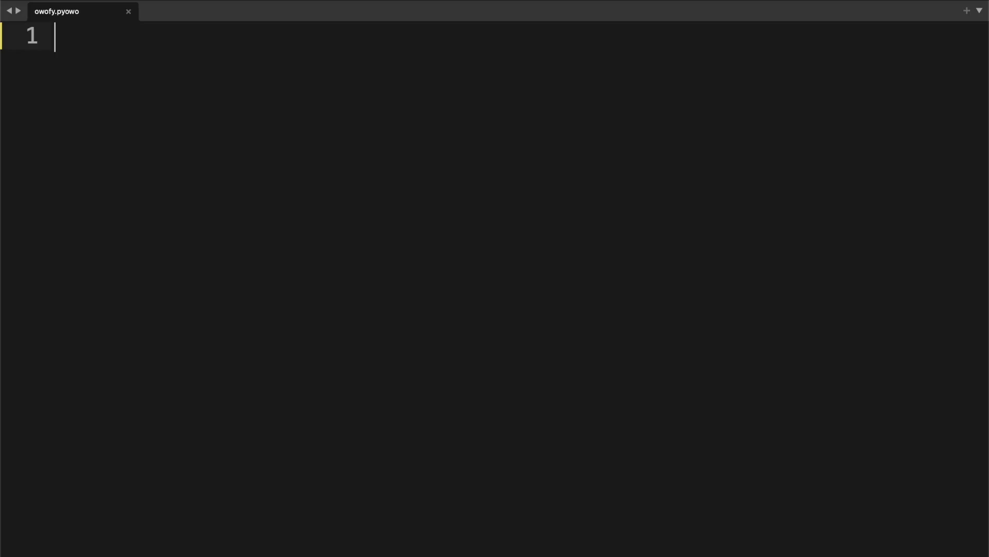
- Define FWUNCTION owofy(pwefix) -> pwefix + "owo" and start pwint(owofy("This is pyt..."))
text(FWUNCTION owofy(pwefi))
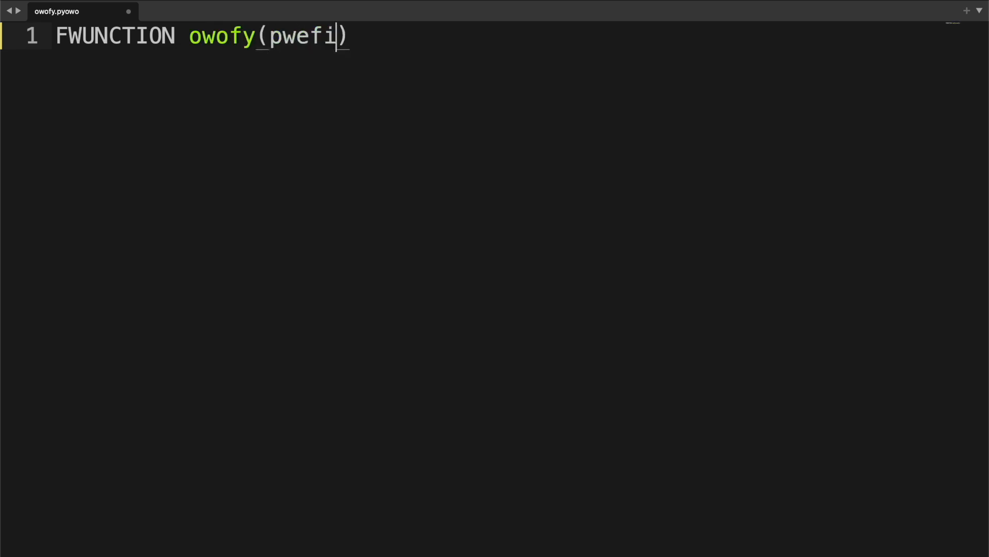
text(x) -> pwefix + "")
text(pwint()
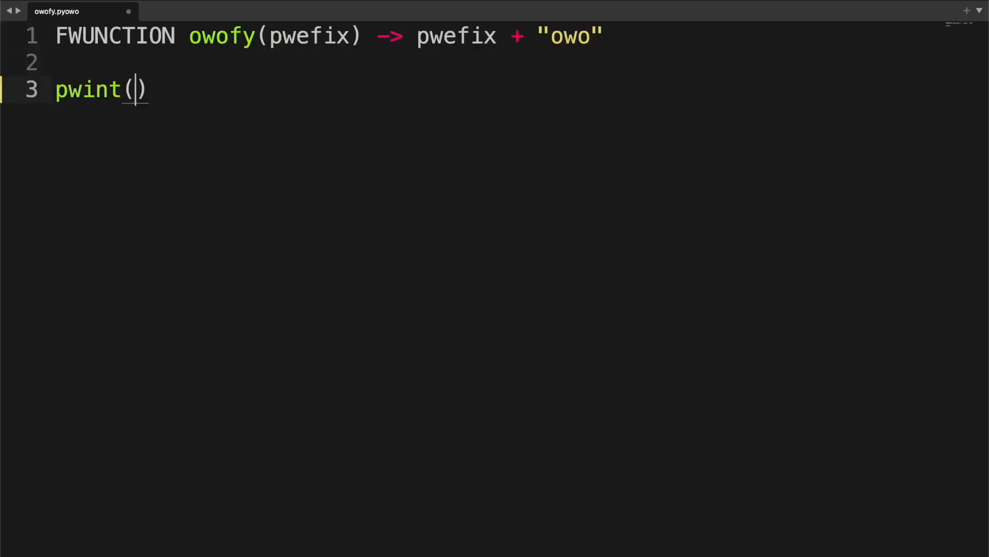
text(owofy("This is pyt")
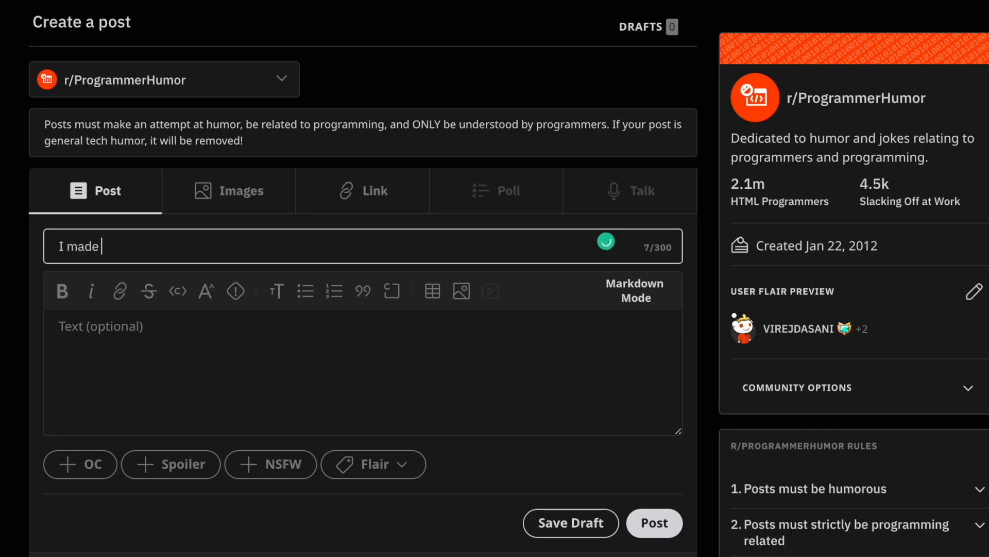
- Switch the new post to an Images post and submit it
click(240, 191)
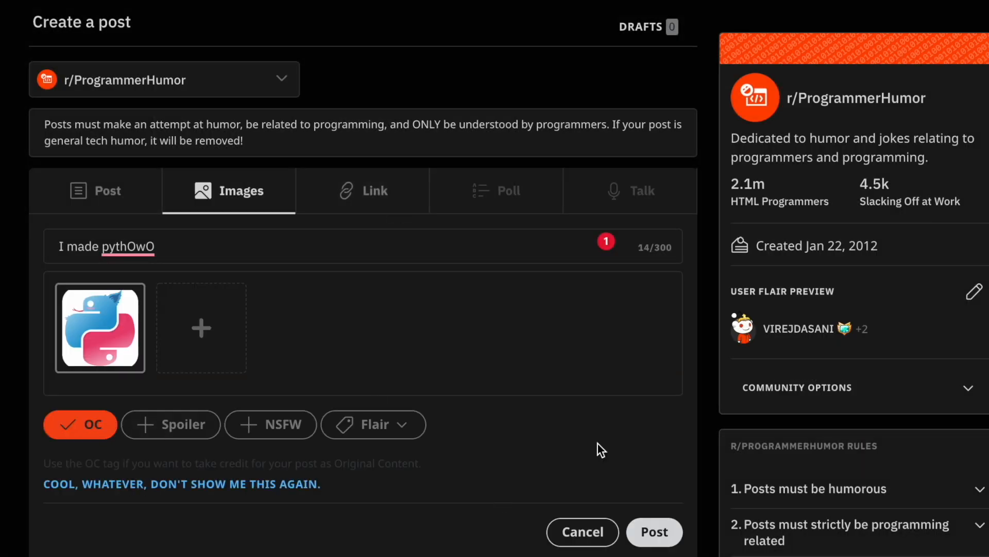
click(653, 532)
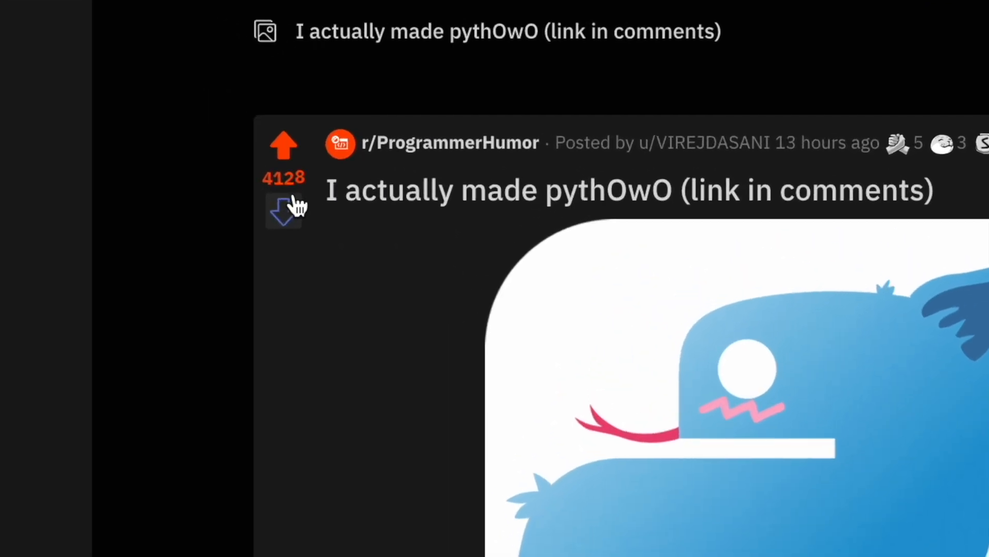